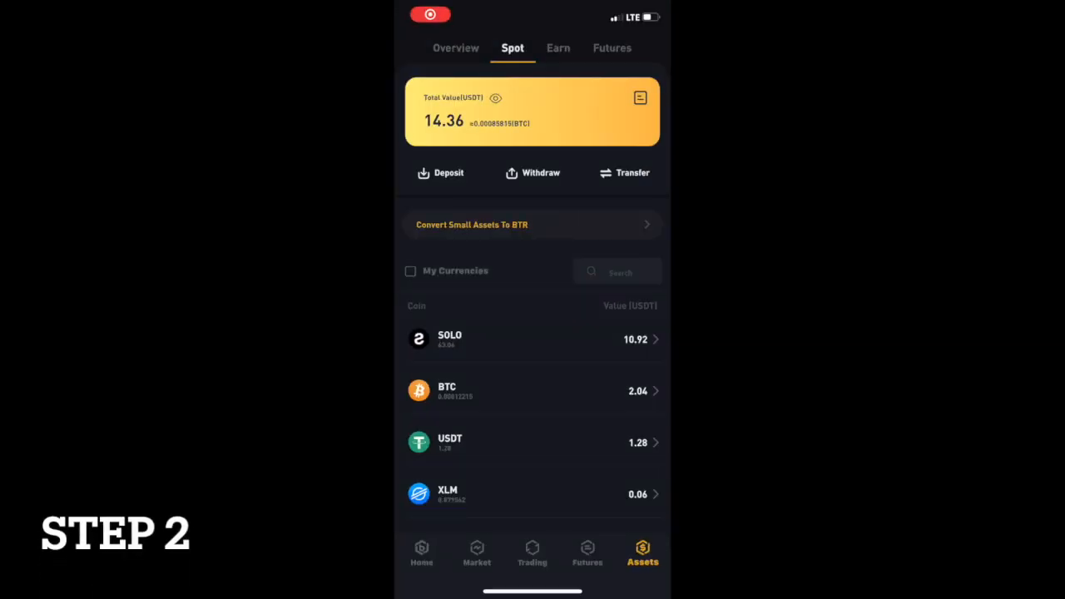
click(533, 339)
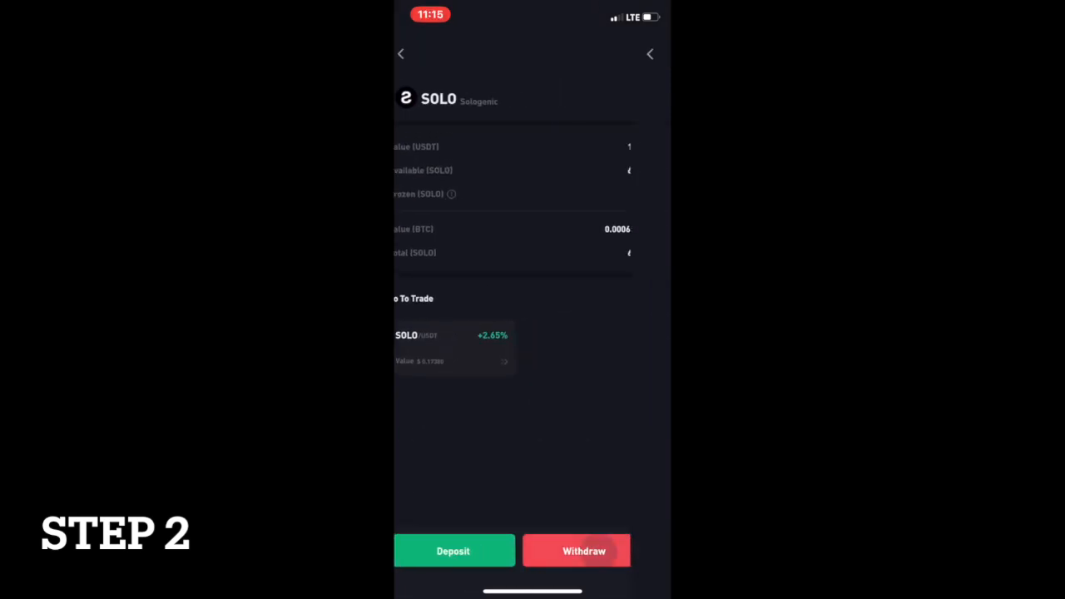
click(576, 551)
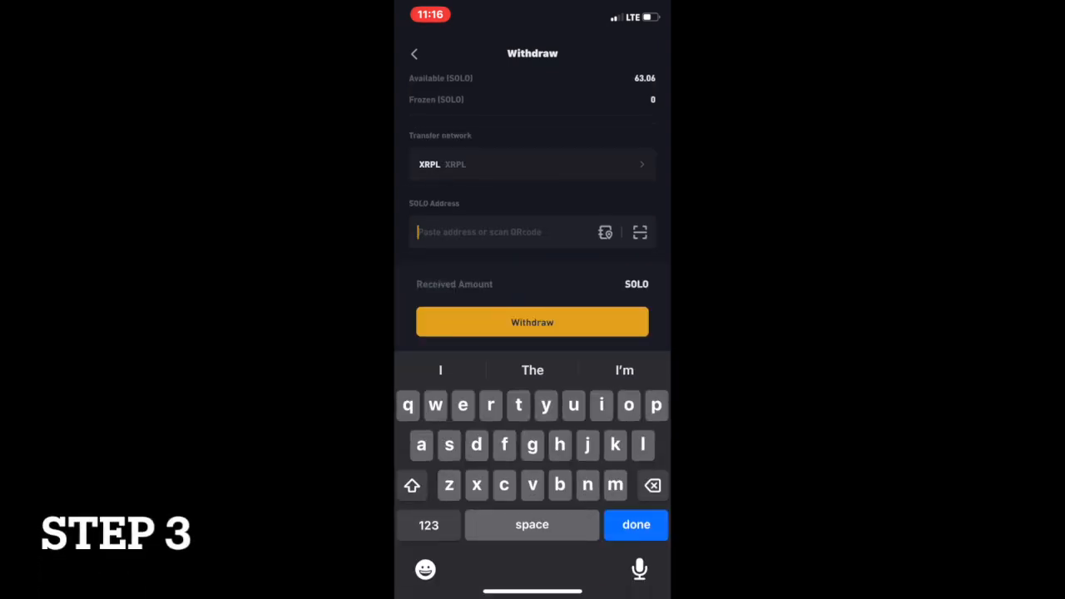
text(owEqTCWTbEhHdgTY44nMgdQQdokM)
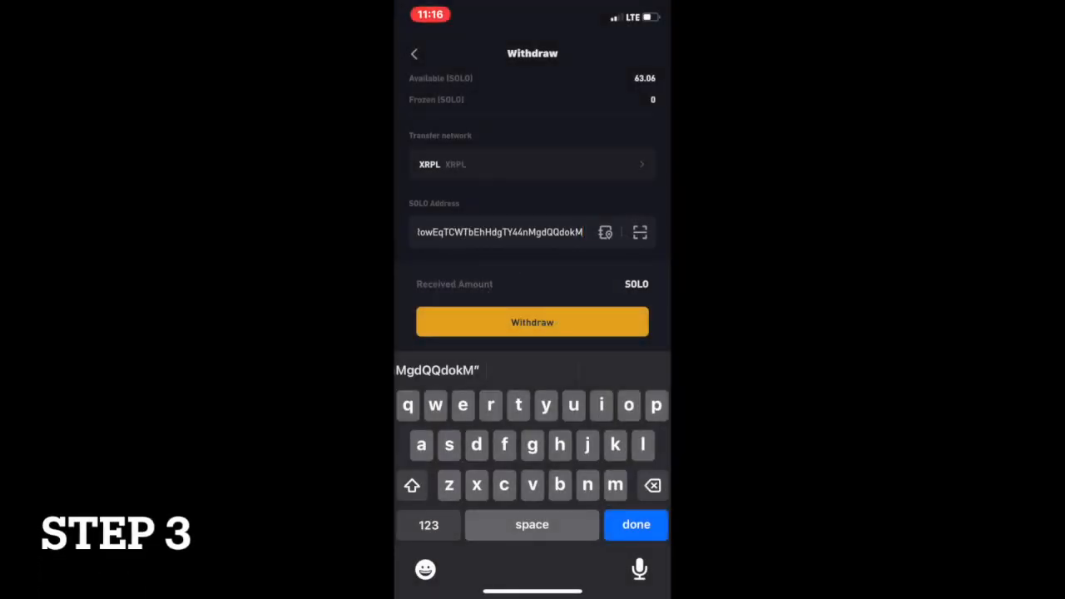
click(636, 524)
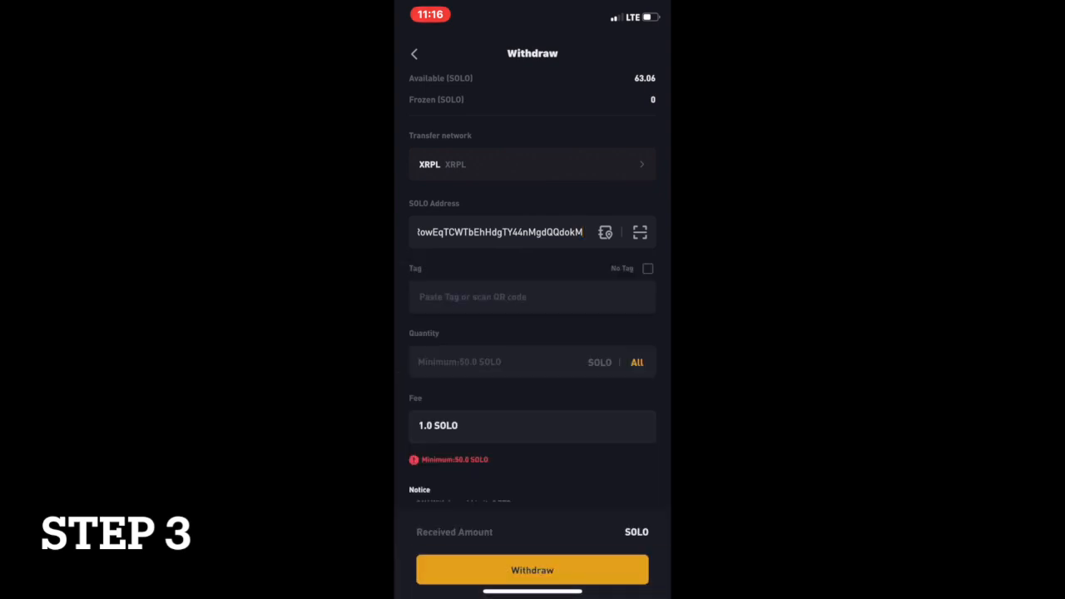
- Withdraw all 63.06 SOLO with No Tag, netting 62.06 after the 1.0 SOLO fee, and return from the details page
click(648, 268)
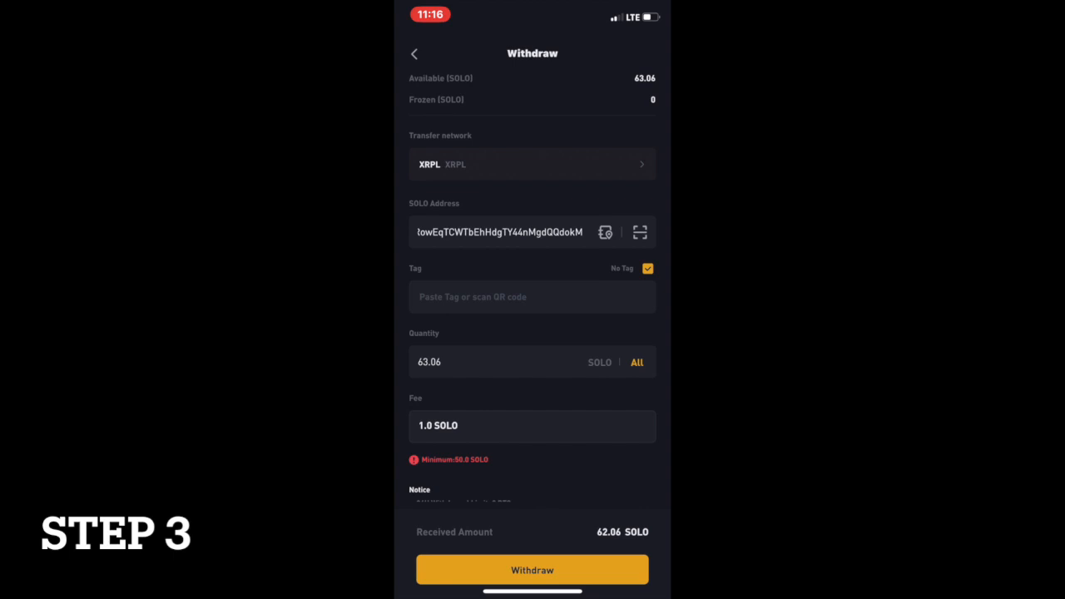
scroll(up, 3)
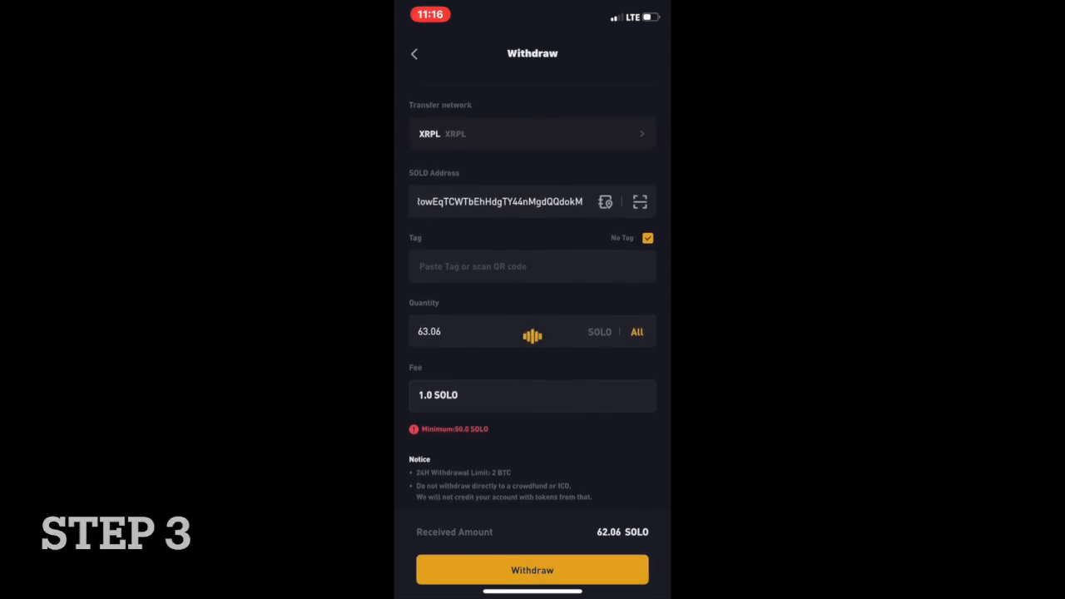
click(532, 570)
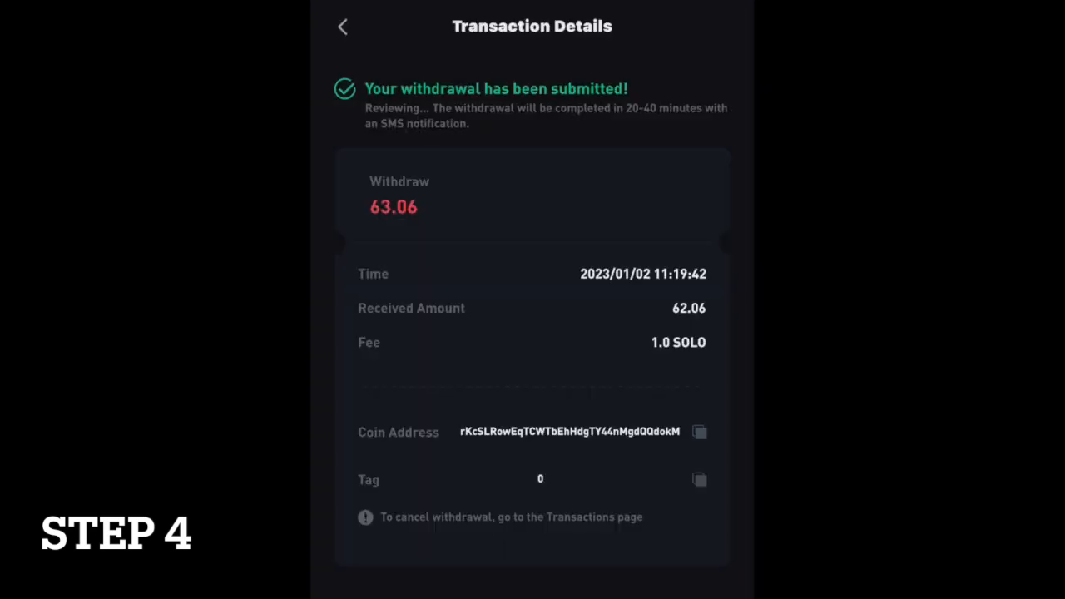
click(343, 26)
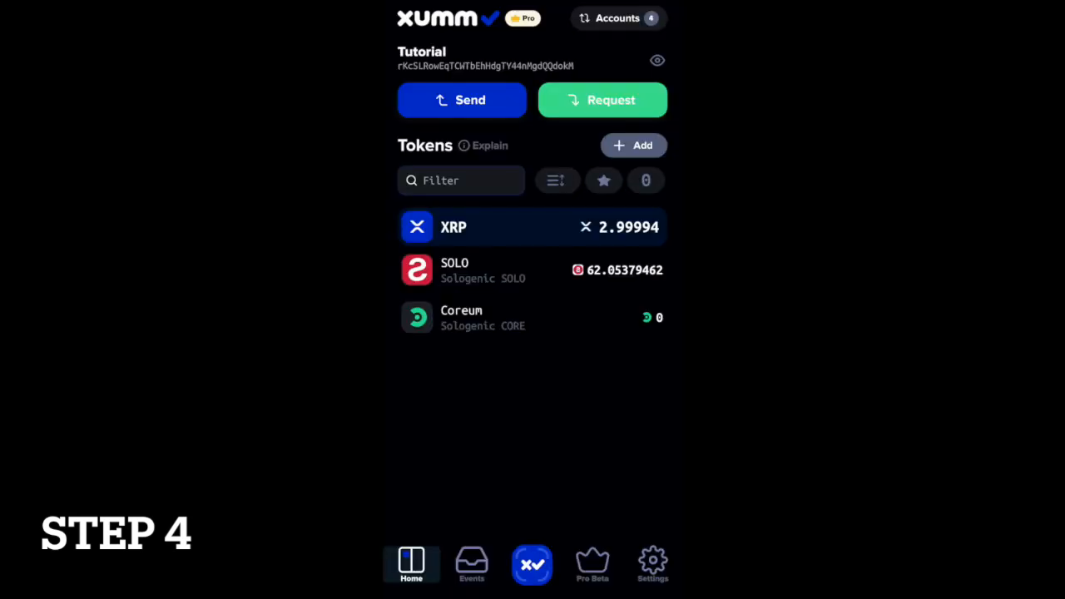
- Show Xumm's Events list with today's ~62.05 SOLO payment received from Bitrue Tokens
click(472, 566)
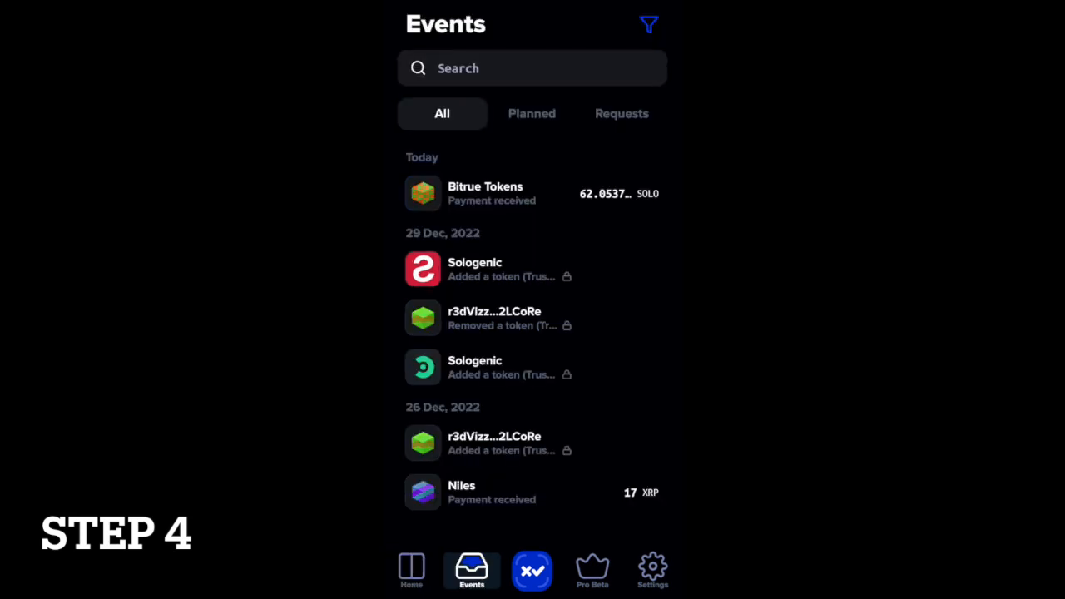